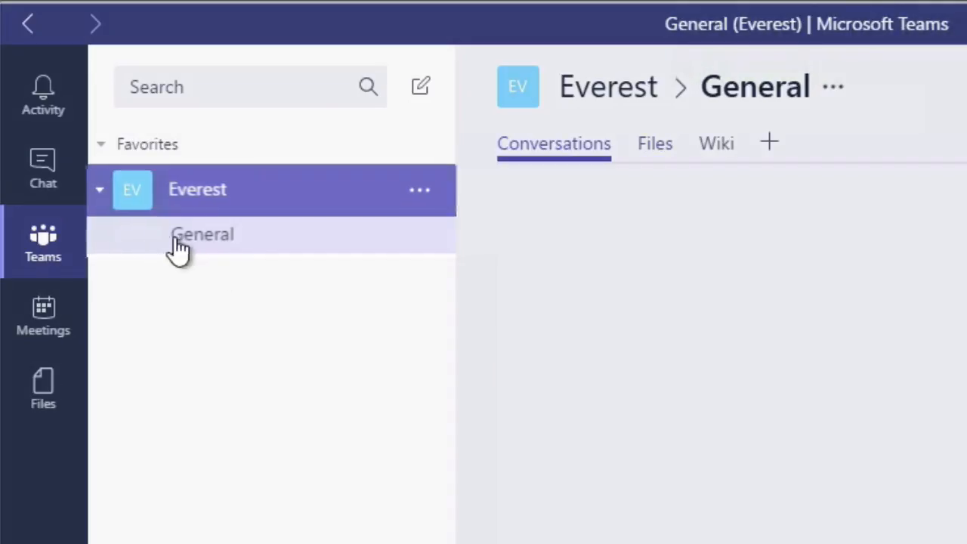
Show the Everest team's General channel Files tab listing Report.docx
click(202, 235)
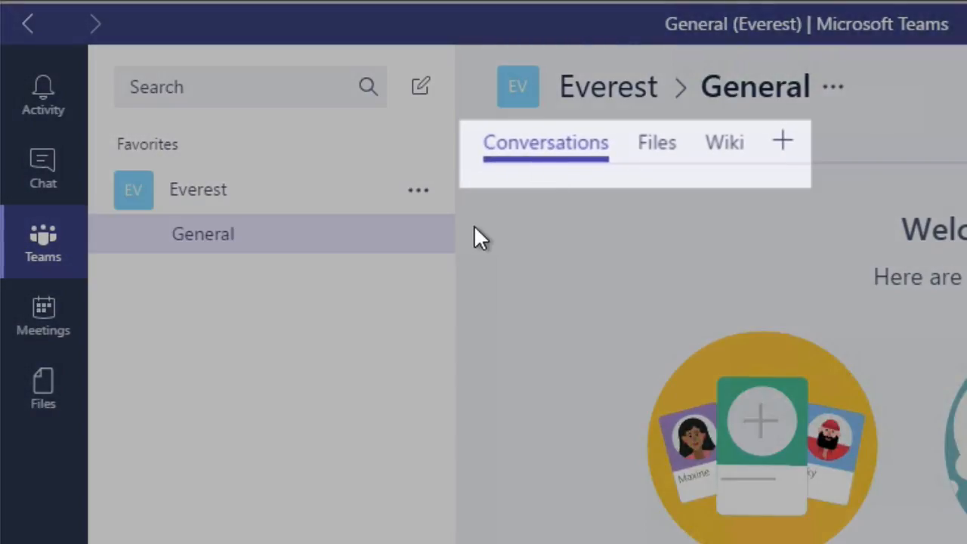
click(656, 142)
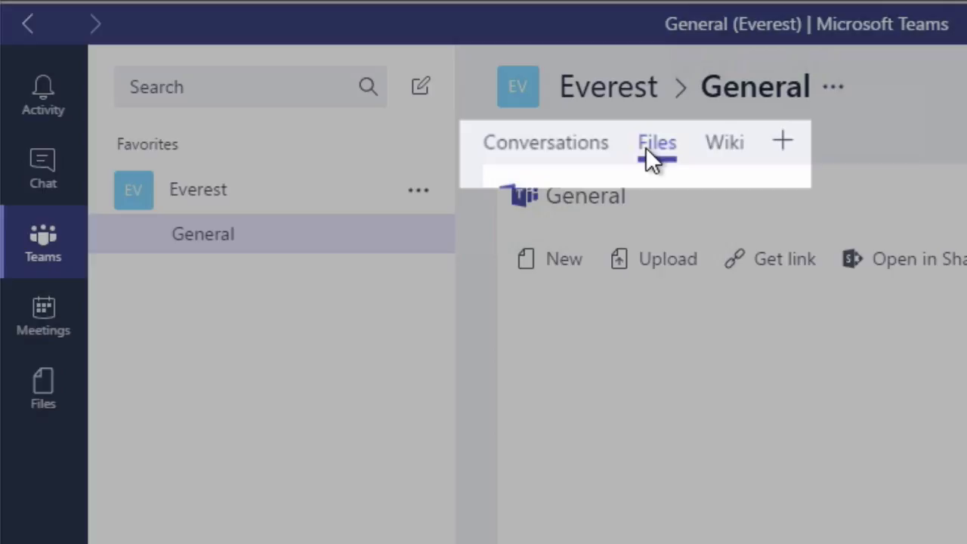
click(656, 142)
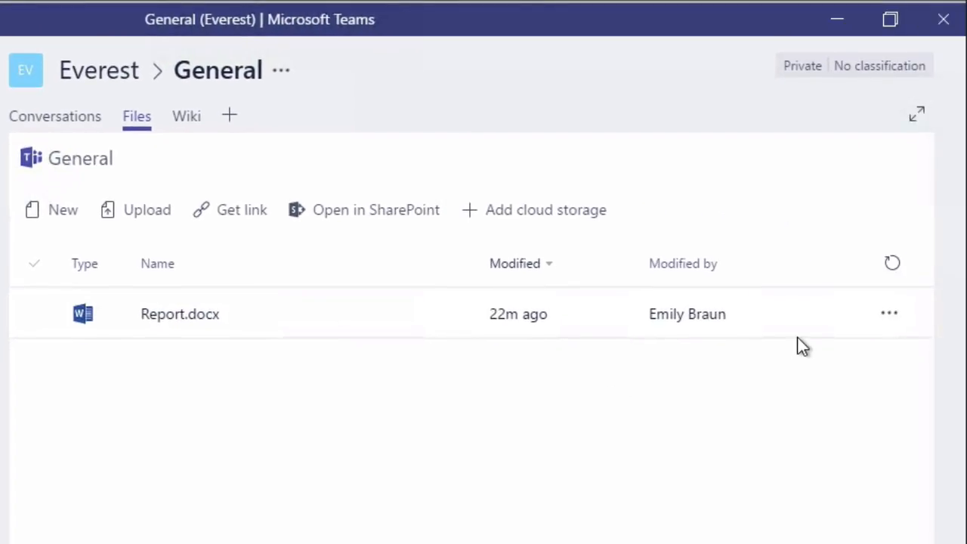
click(888, 313)
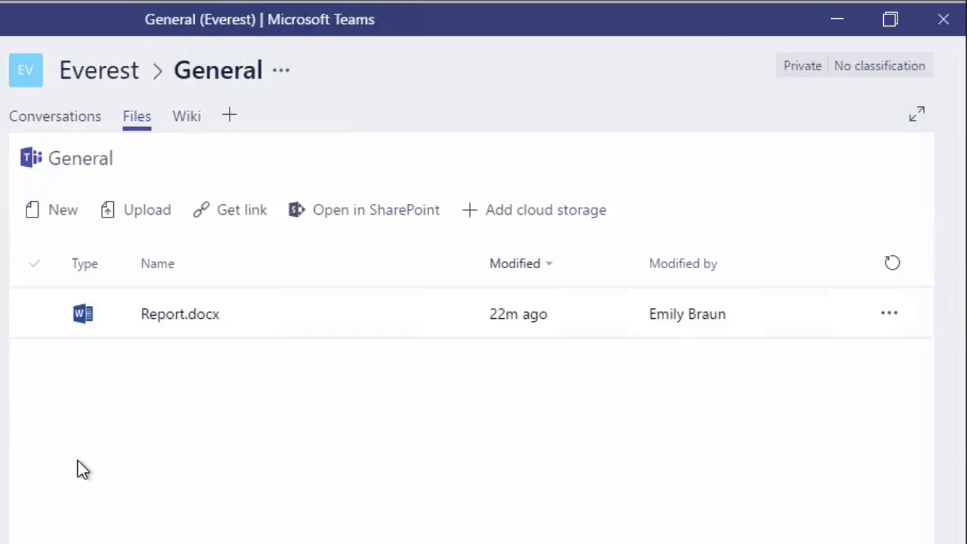
mouse_move(49, 209)
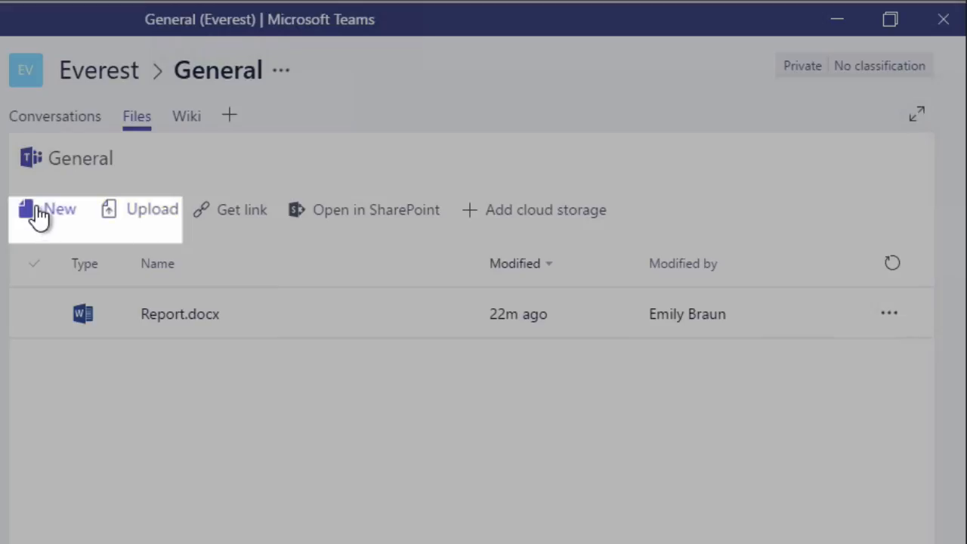
click(50, 209)
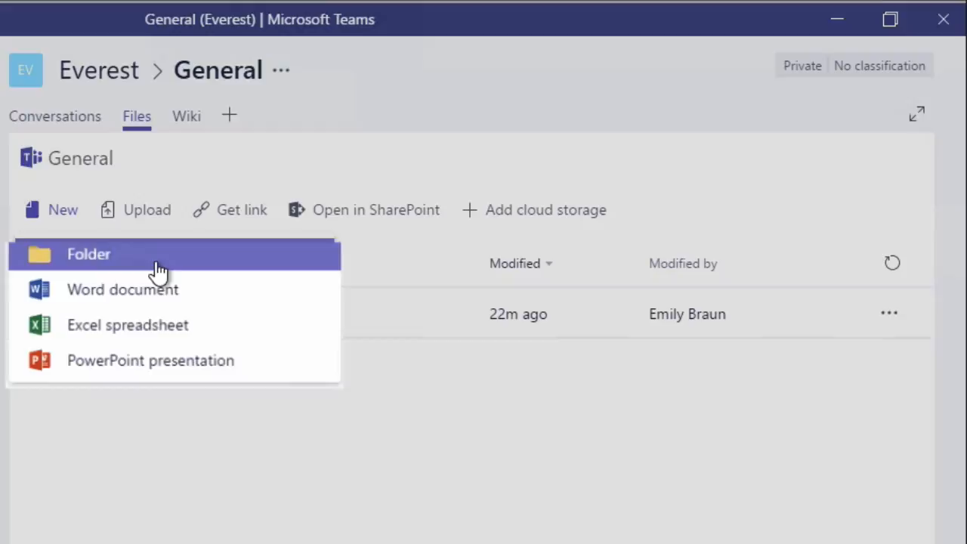
mouse_move(167, 294)
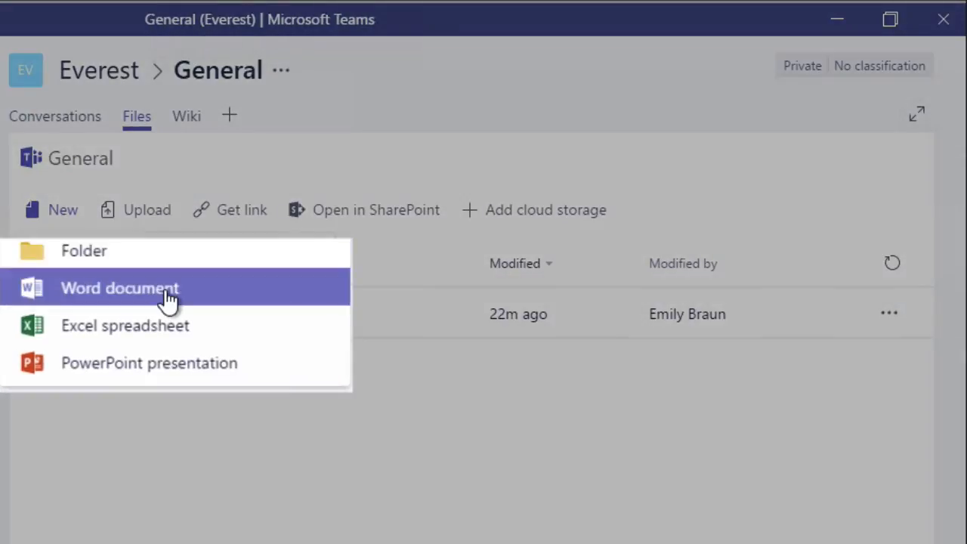
mouse_move(174, 362)
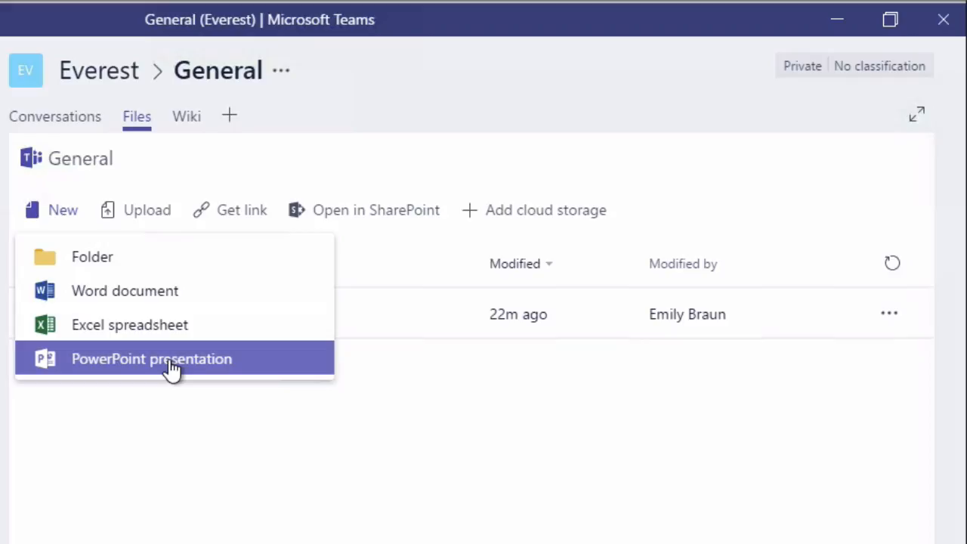
mouse_move(137, 431)
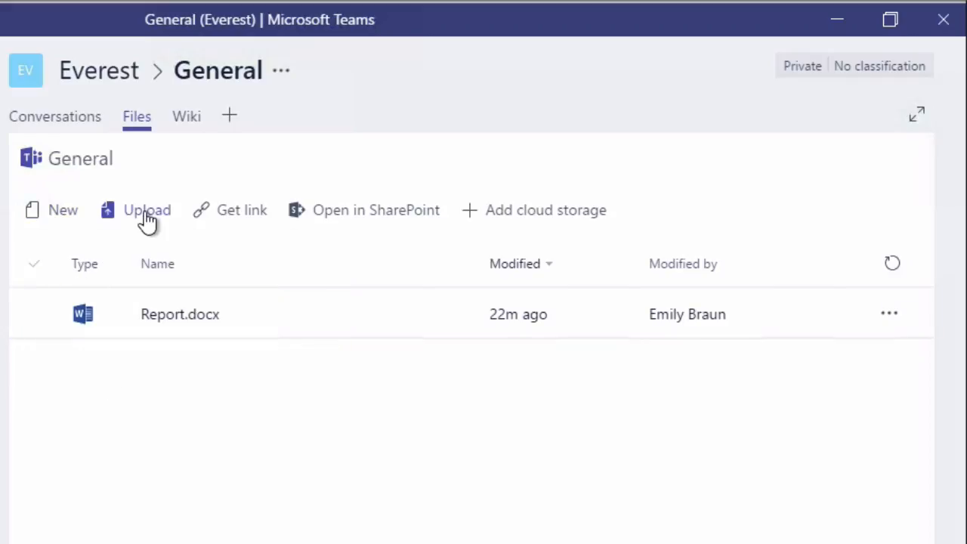
Upload Project Report.docx to the General channel's files, then cancel the folder link dialog
click(147, 210)
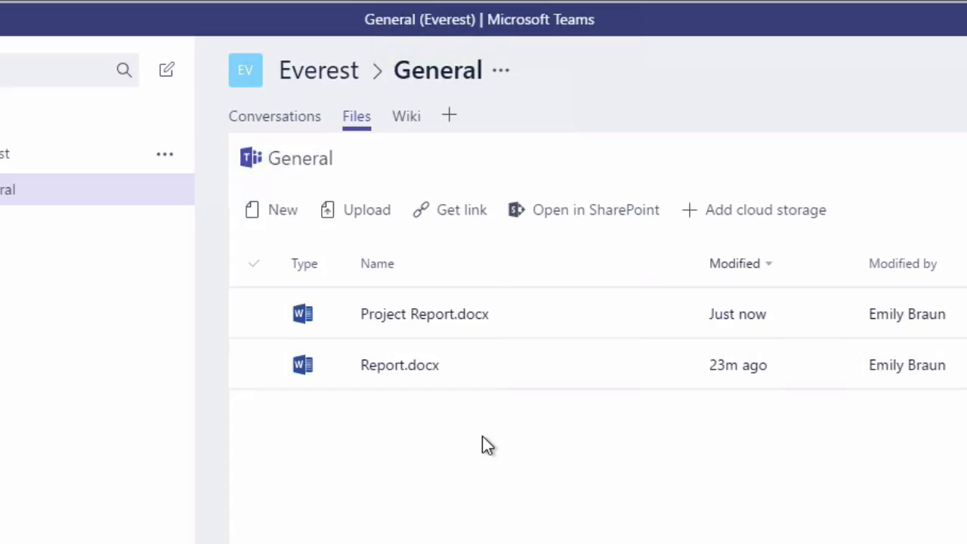
mouse_move(521, 163)
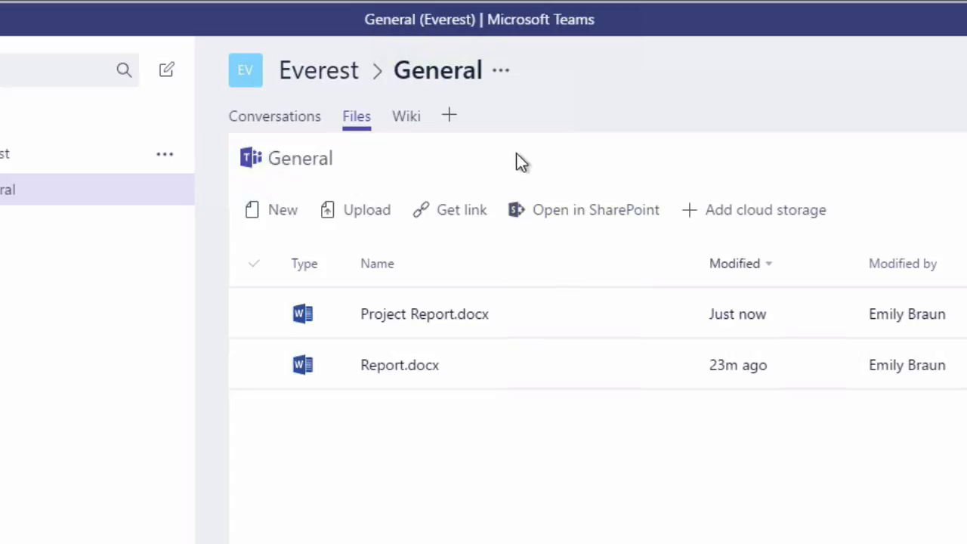
mouse_move(463, 208)
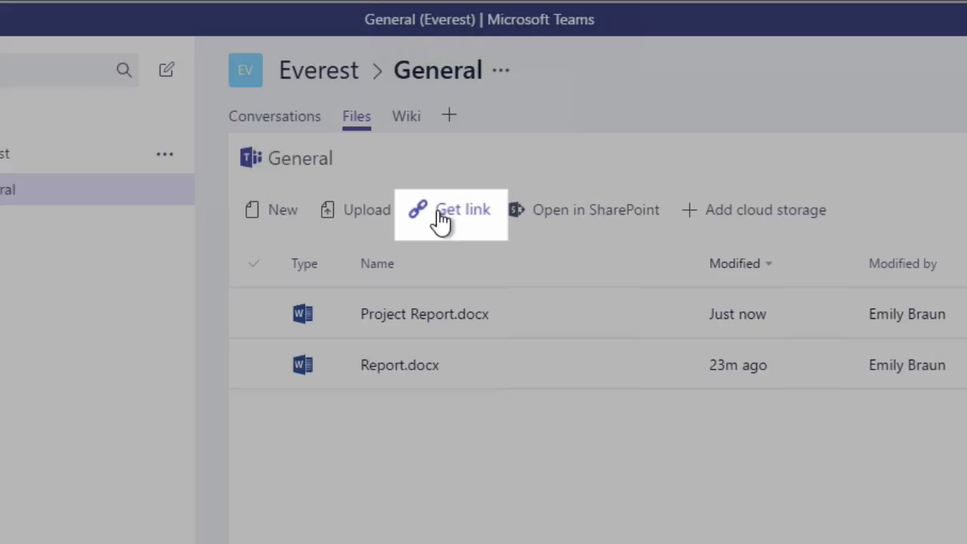
click(450, 208)
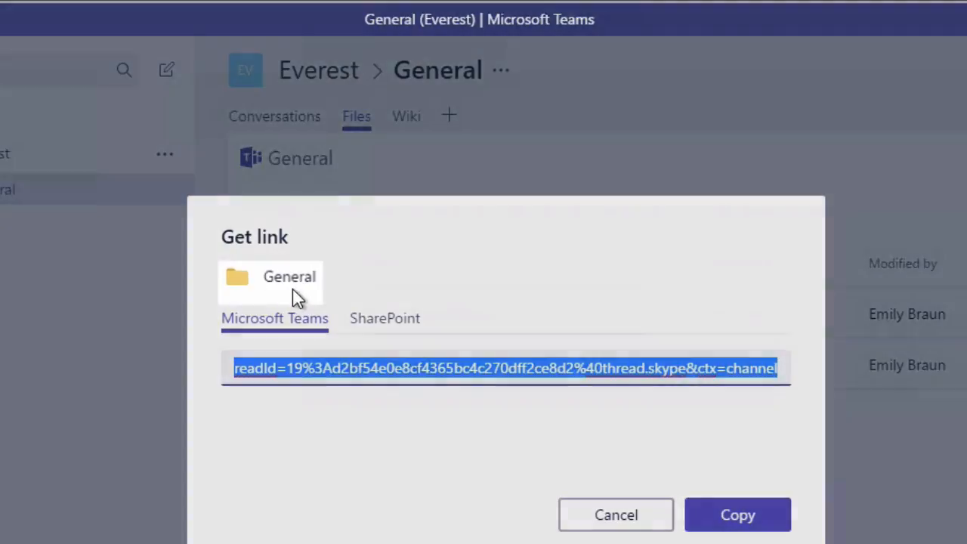
mouse_move(308, 288)
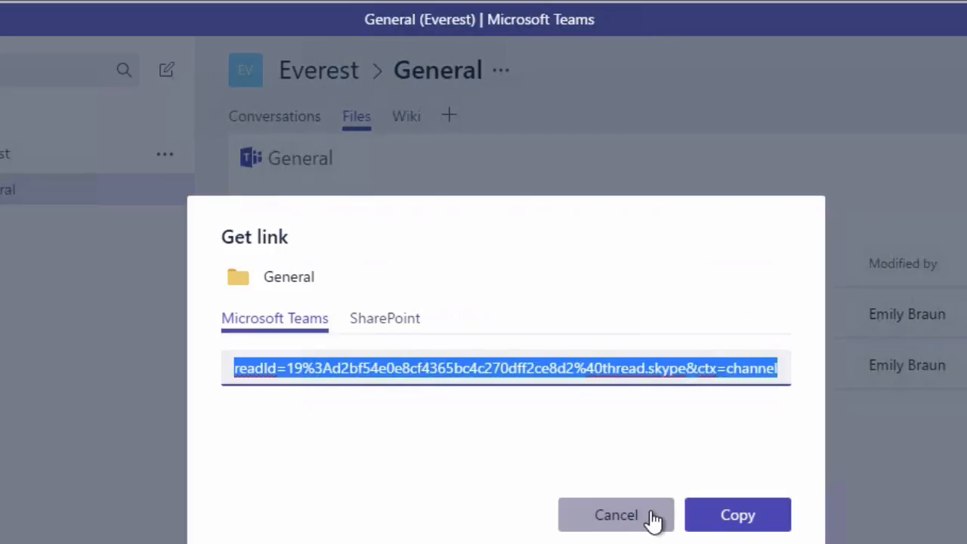
click(616, 514)
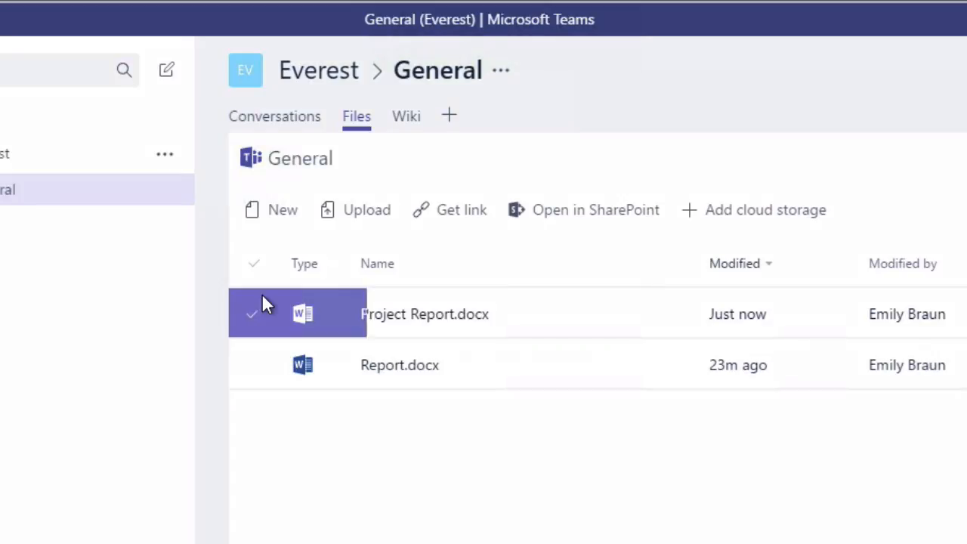
click(253, 313)
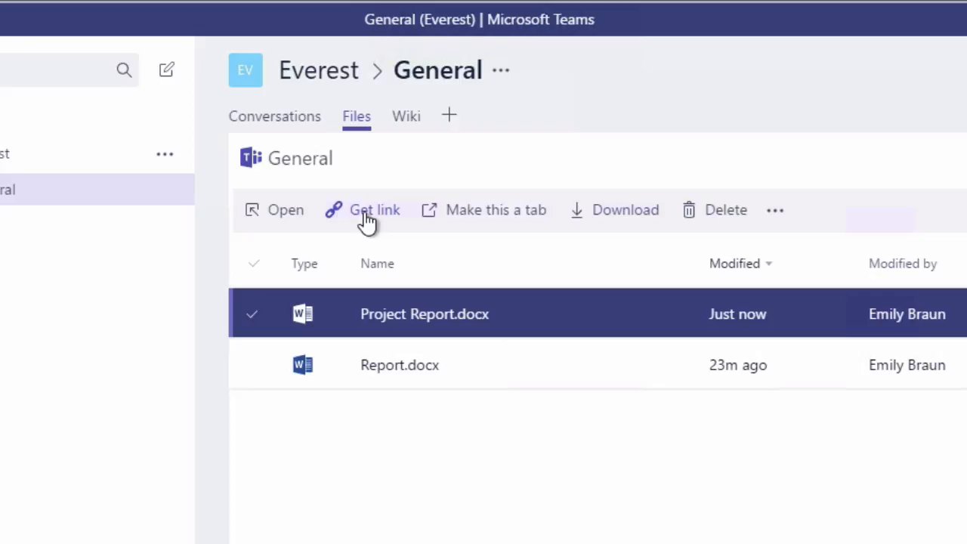
click(375, 208)
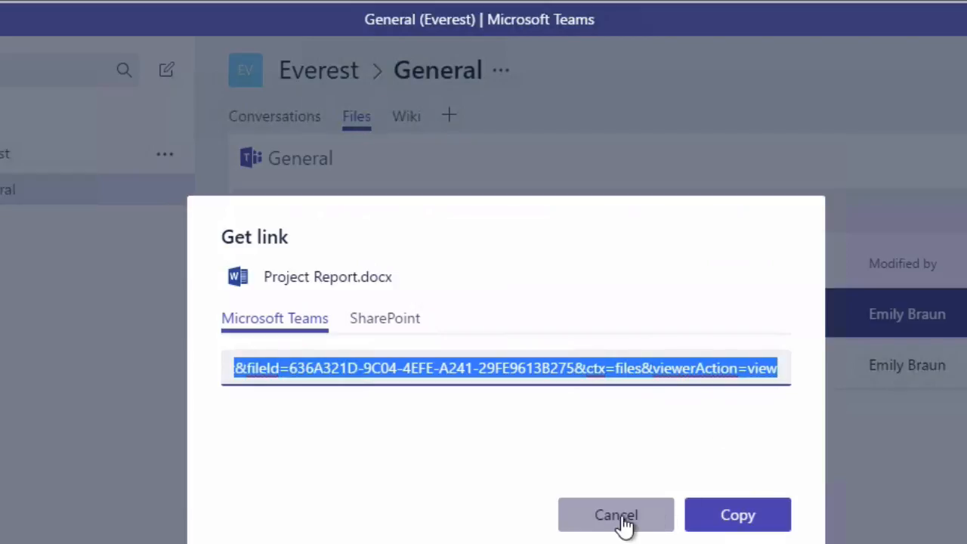
click(617, 514)
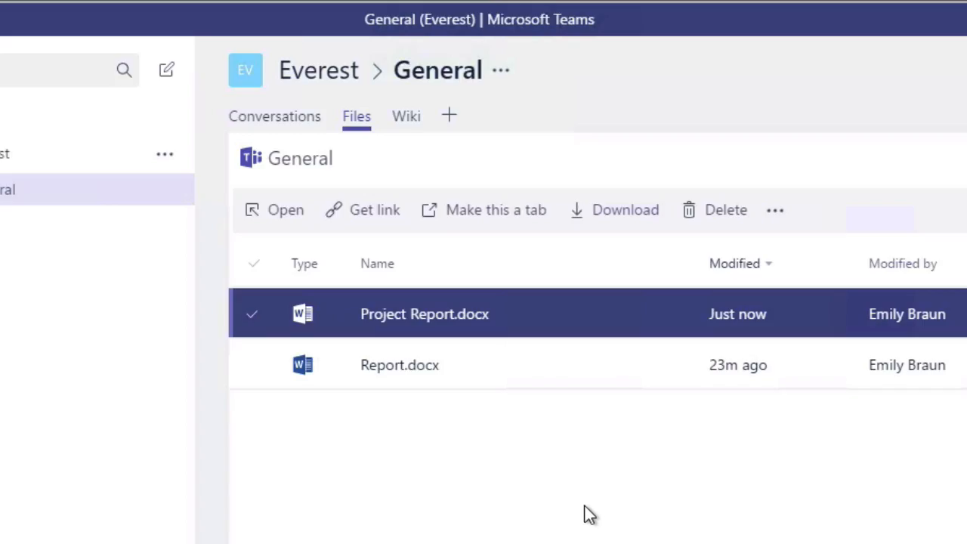
mouse_move(484, 208)
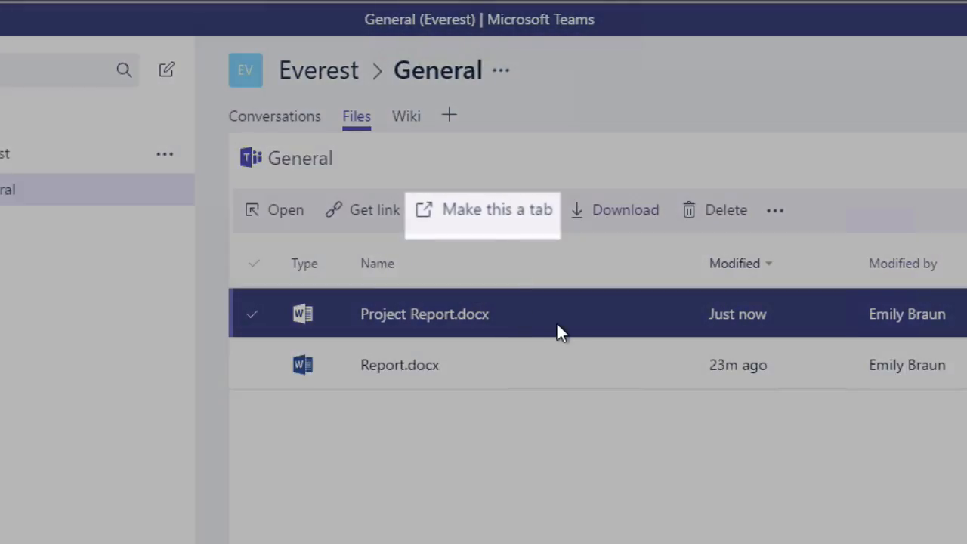
mouse_move(484, 215)
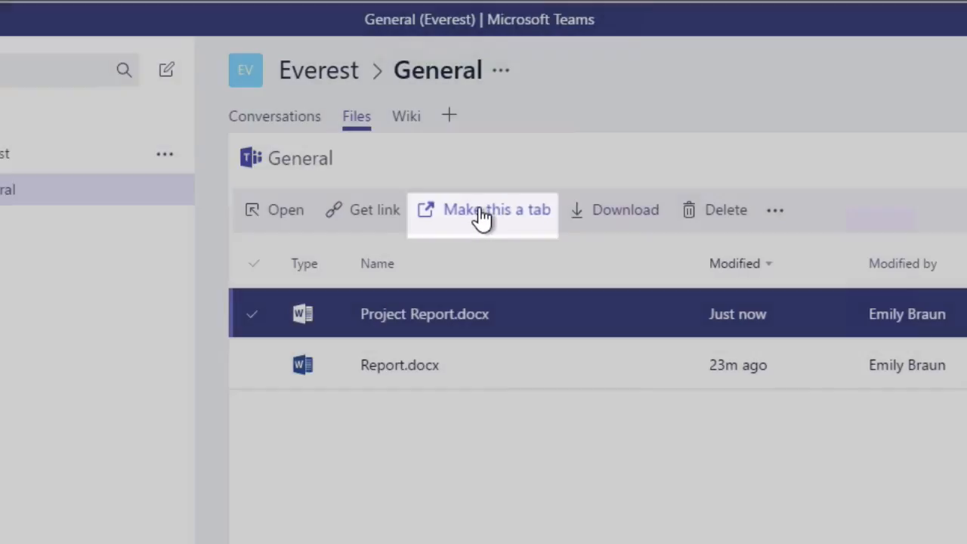
Pin Project Report.docx as a Project Report tab in the General channel and view it
click(496, 209)
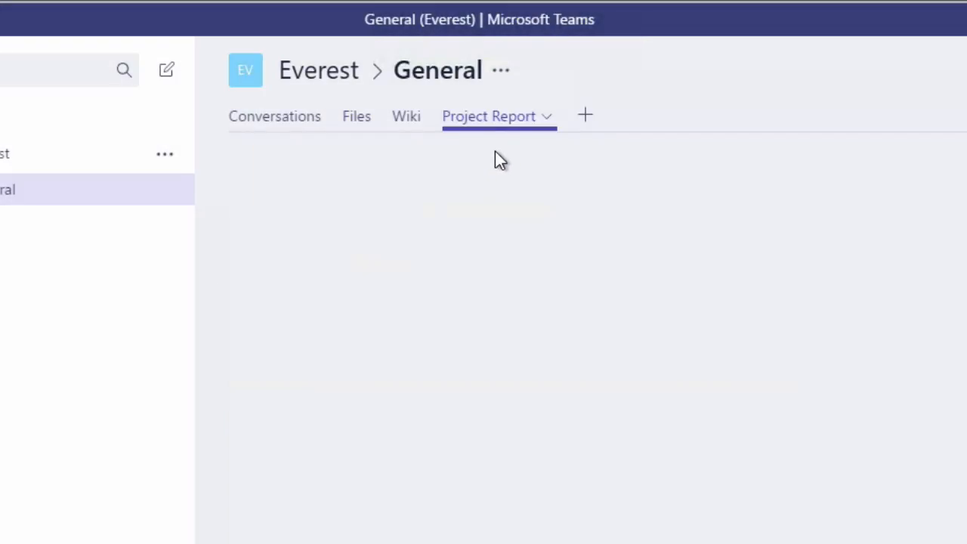
click(490, 115)
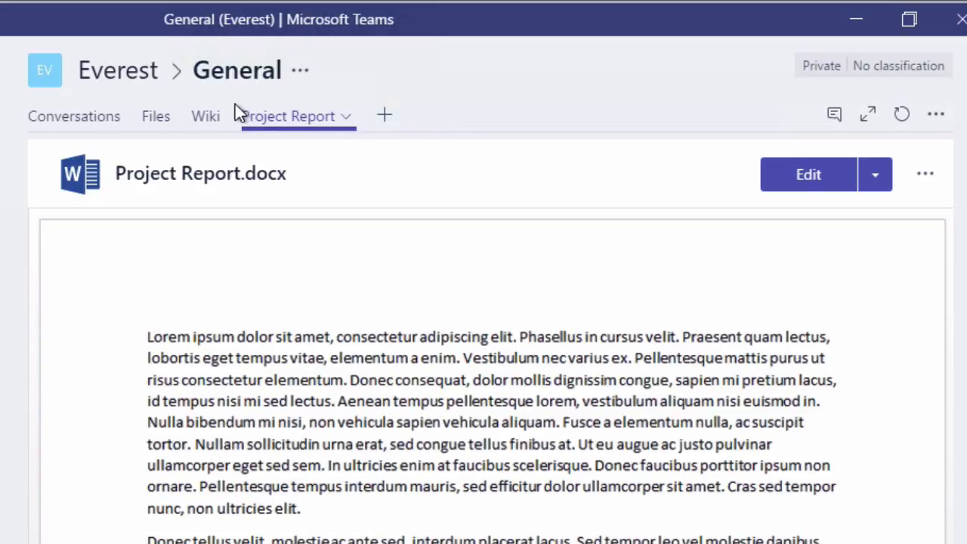
Edit Project Report.docx in Word Online inside Teams from the channel's file list
click(156, 115)
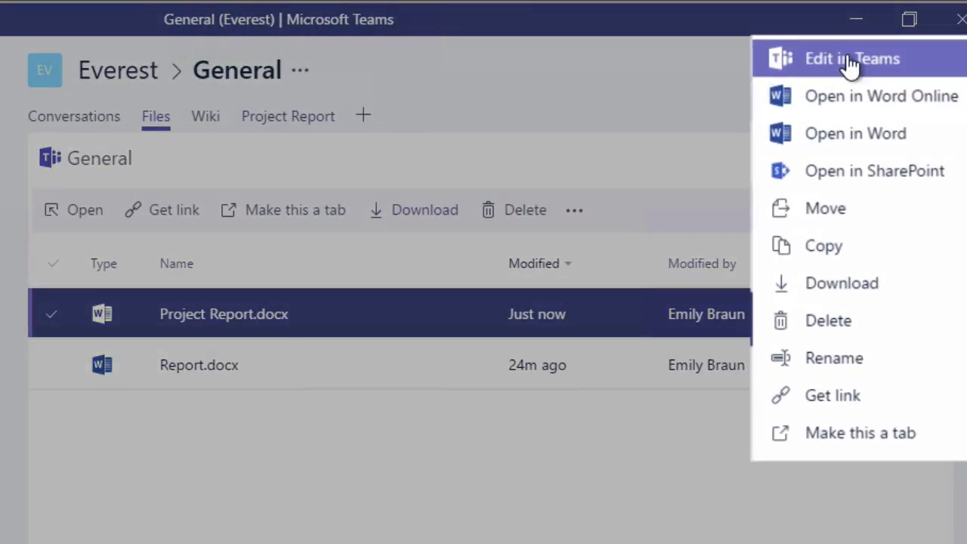
mouse_move(934, 69)
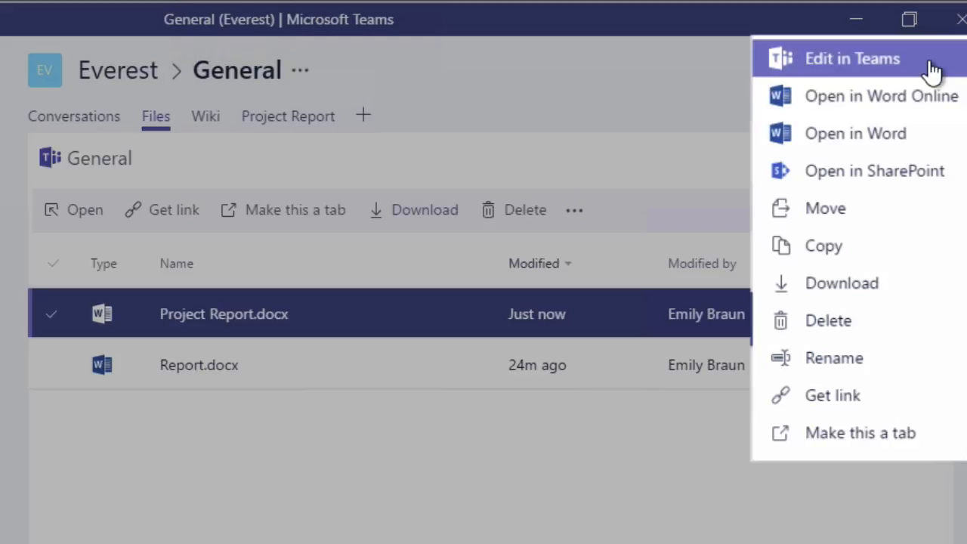
click(853, 57)
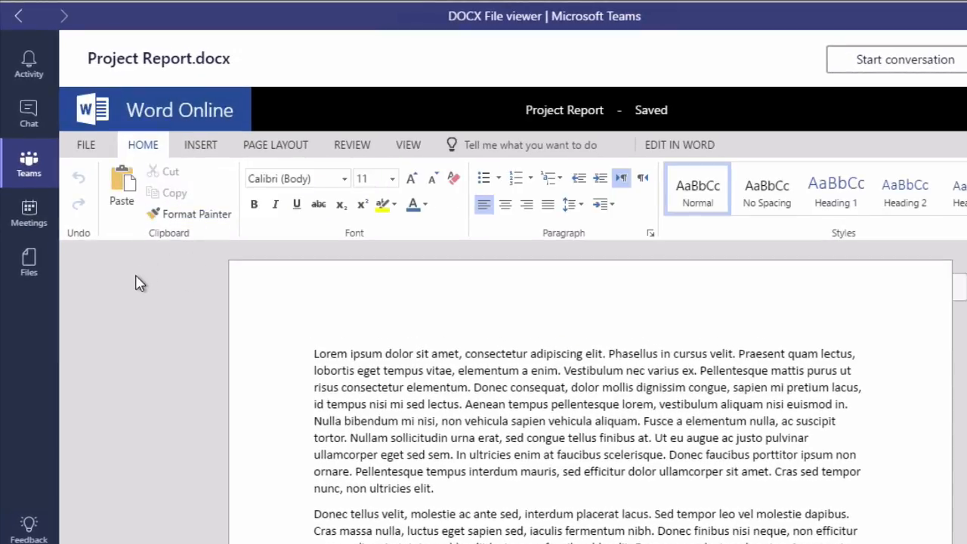
mouse_move(668, 159)
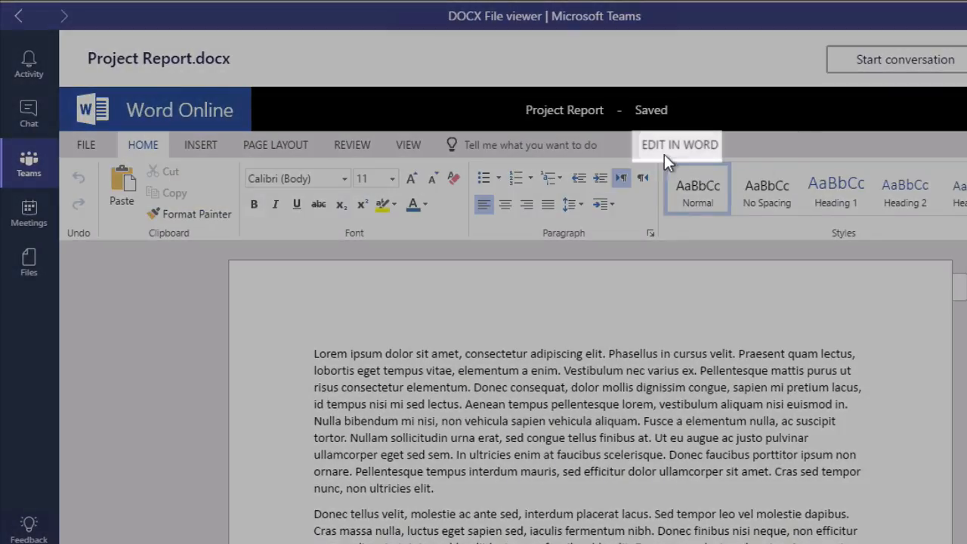
mouse_move(694, 155)
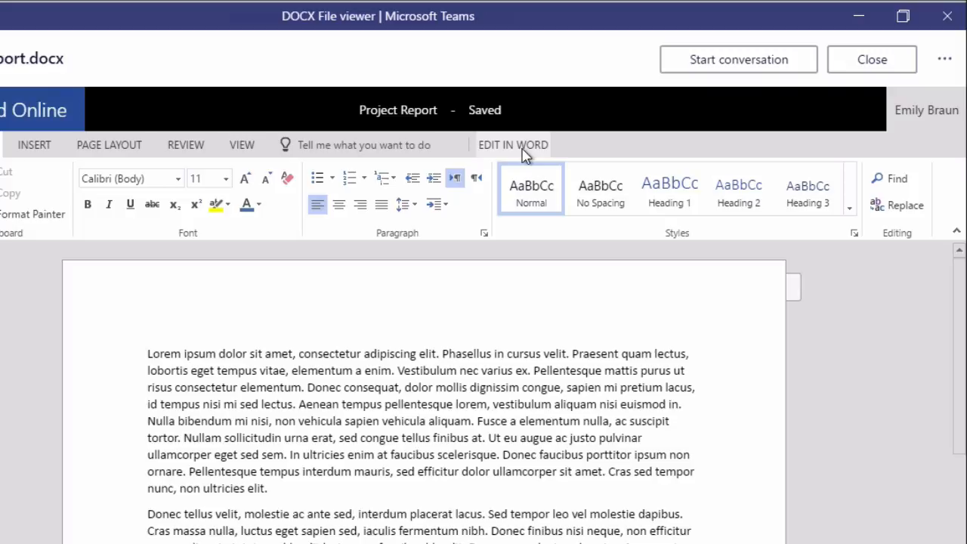
mouse_move(737, 61)
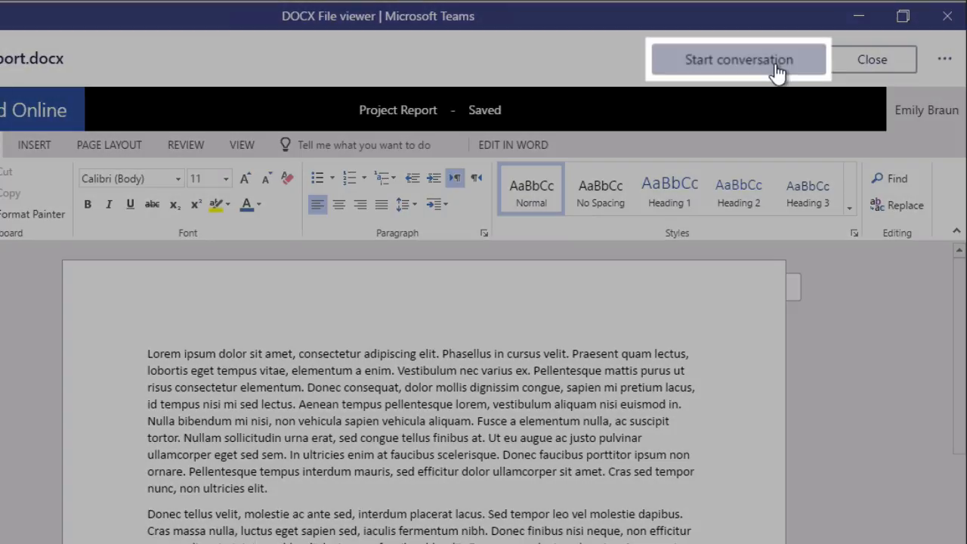
mouse_move(768, 313)
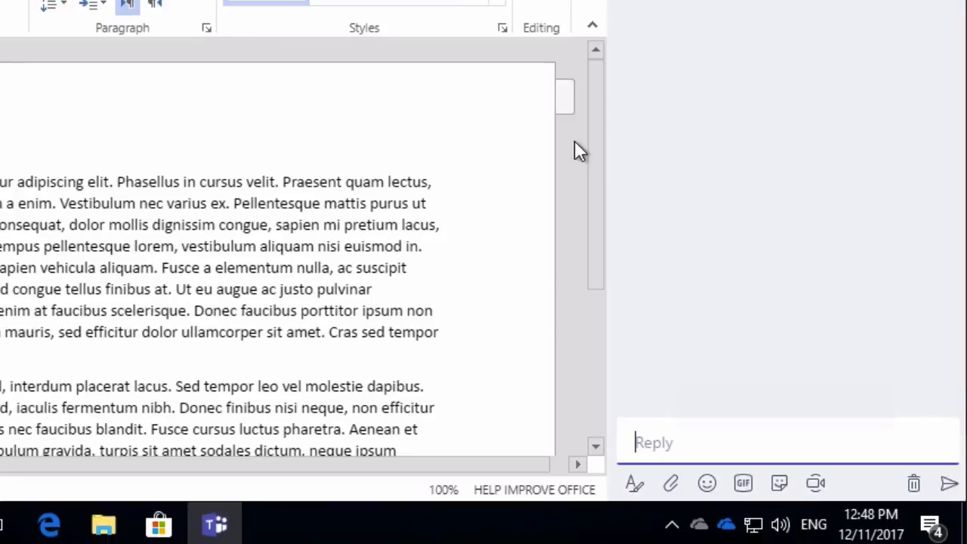
Post "this is a great doc" in the side conversation beside Project Report.docx
text(this is a great d)
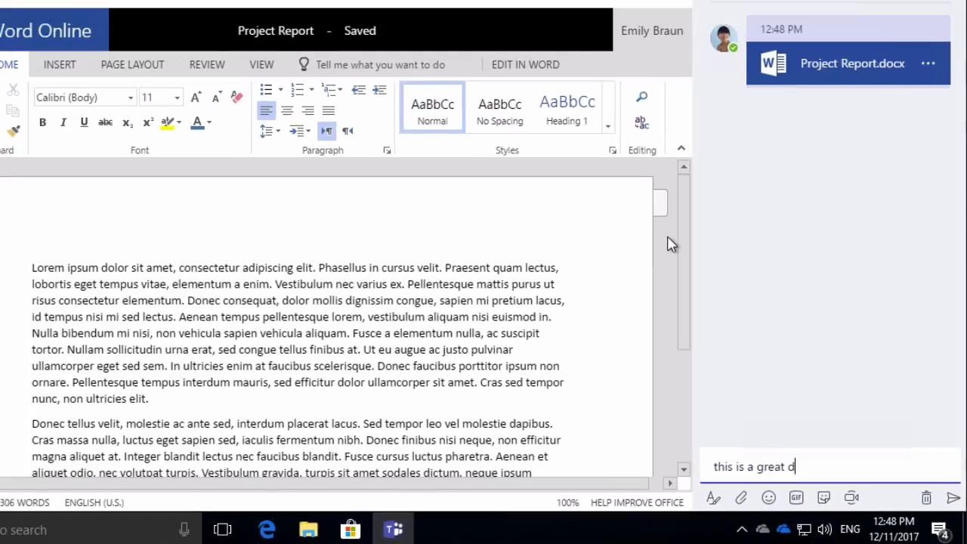
key(Return)
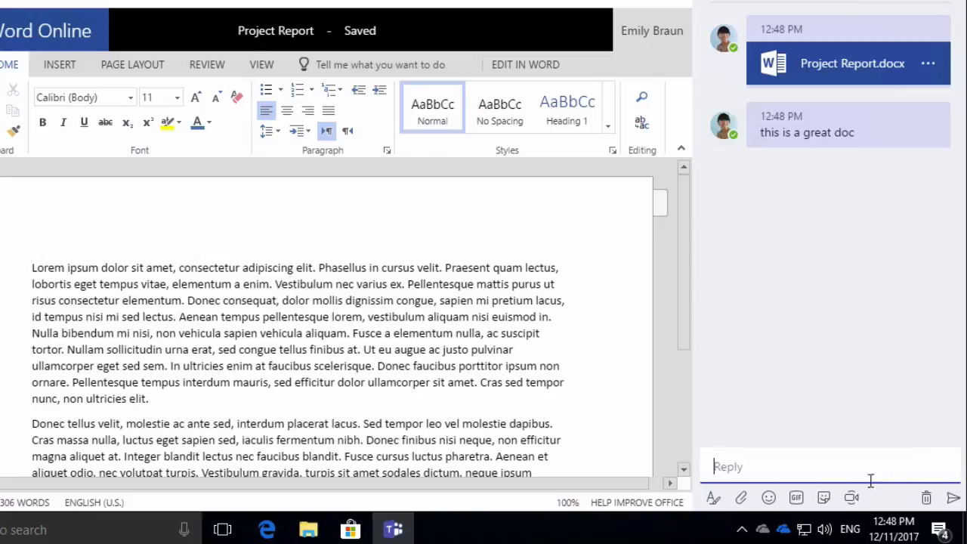
mouse_move(755, 420)
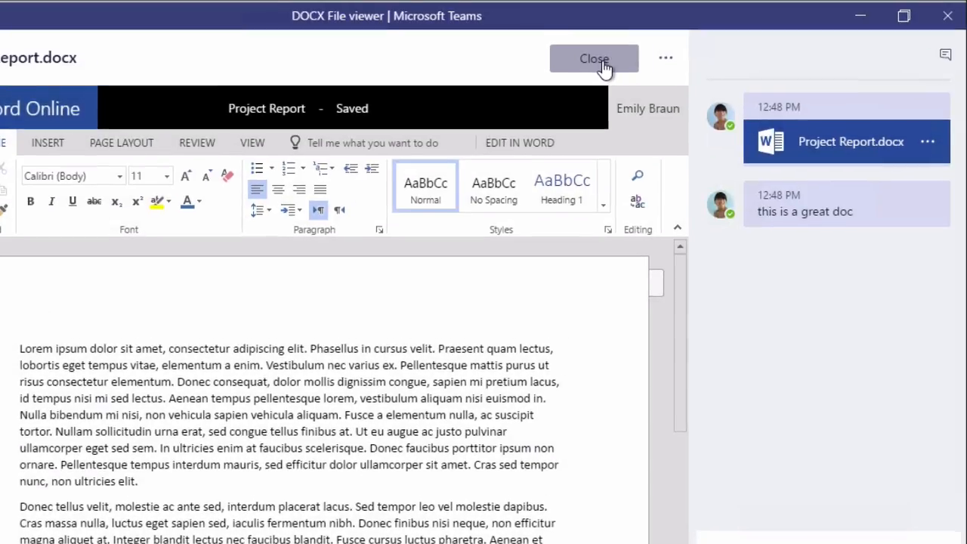
Close the document viewer and return to the General channel's file list
click(594, 58)
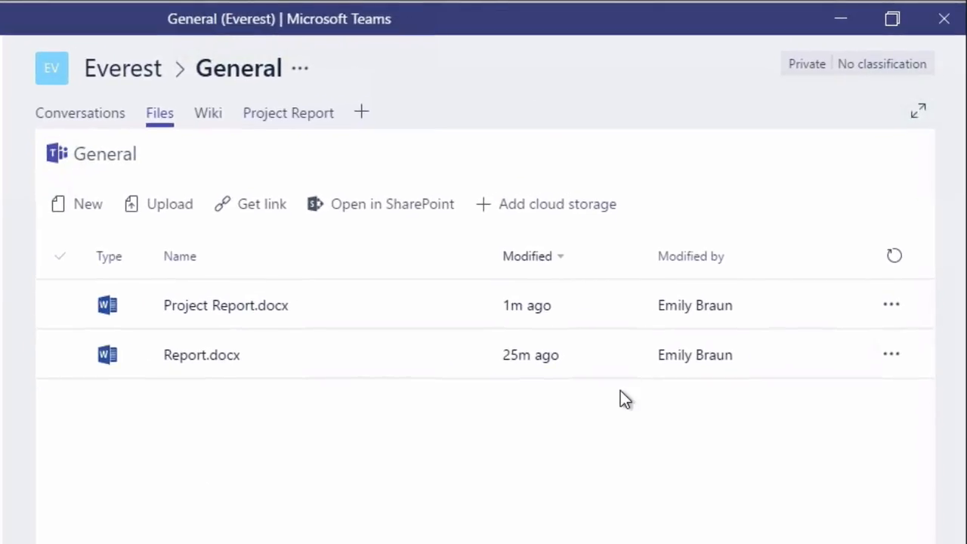
mouse_move(187, 486)
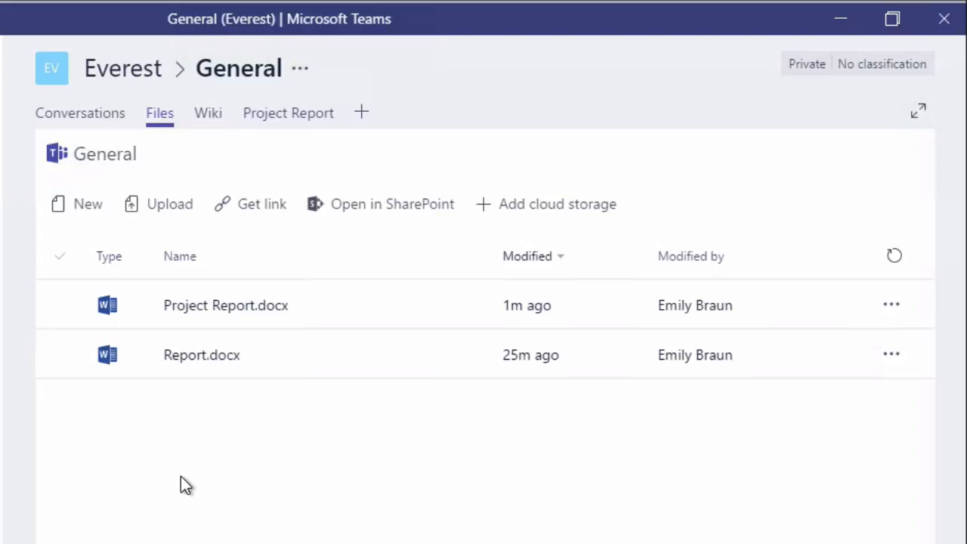
mouse_move(348, 400)
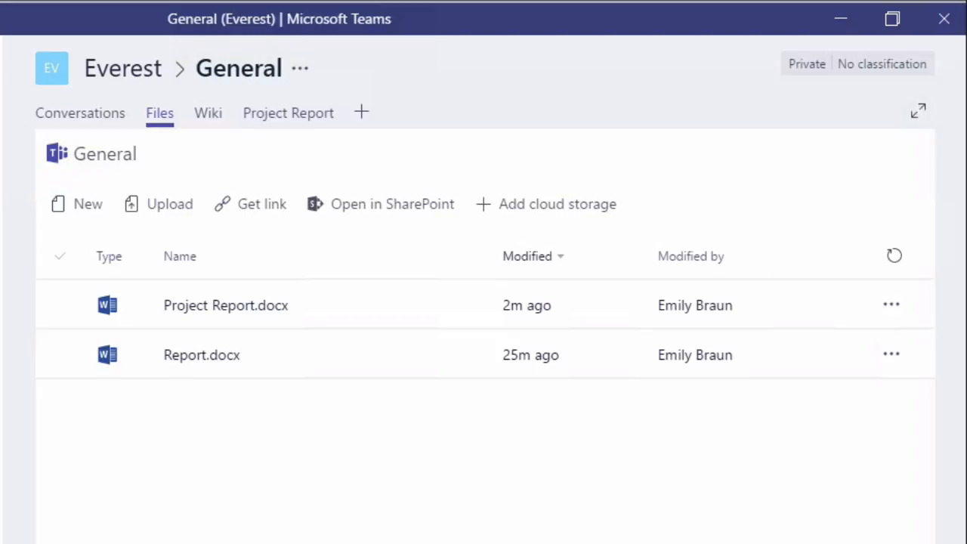
mouse_move(360, 204)
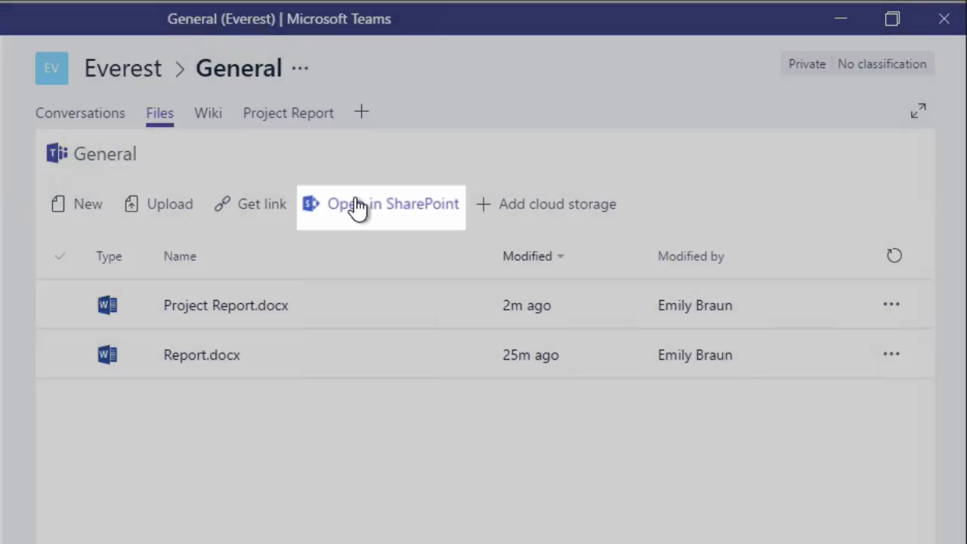
View the General channel's folder in SharePoint in the browser
click(393, 203)
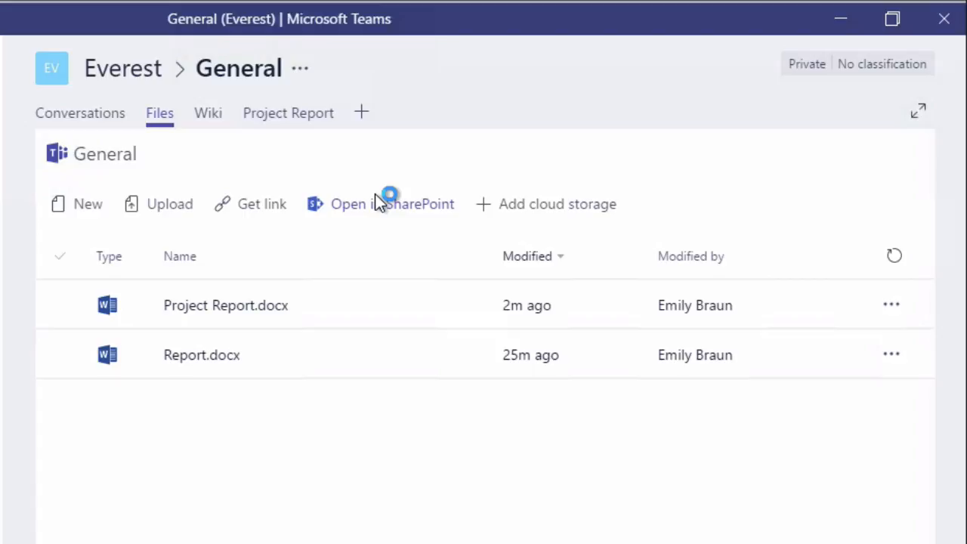
click(393, 204)
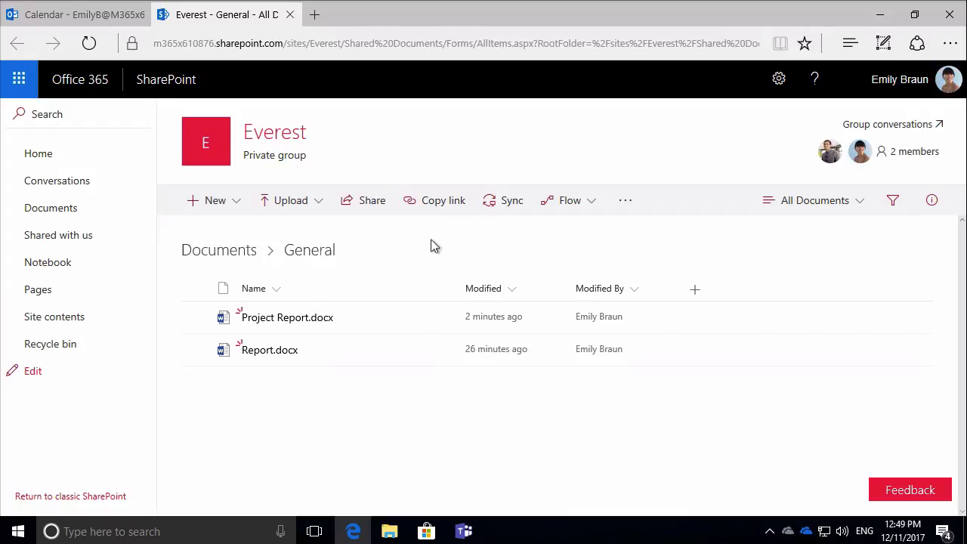
mouse_move(347, 351)
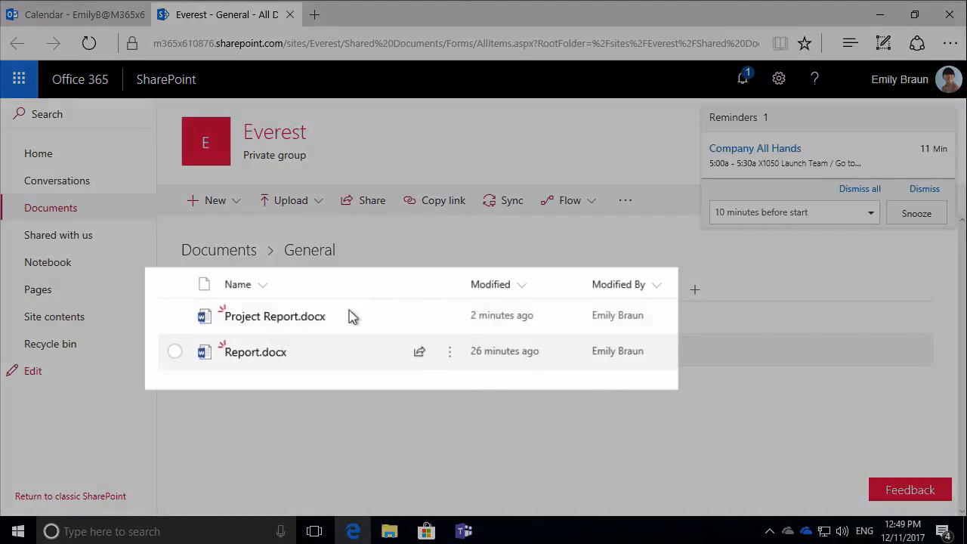
mouse_move(371, 280)
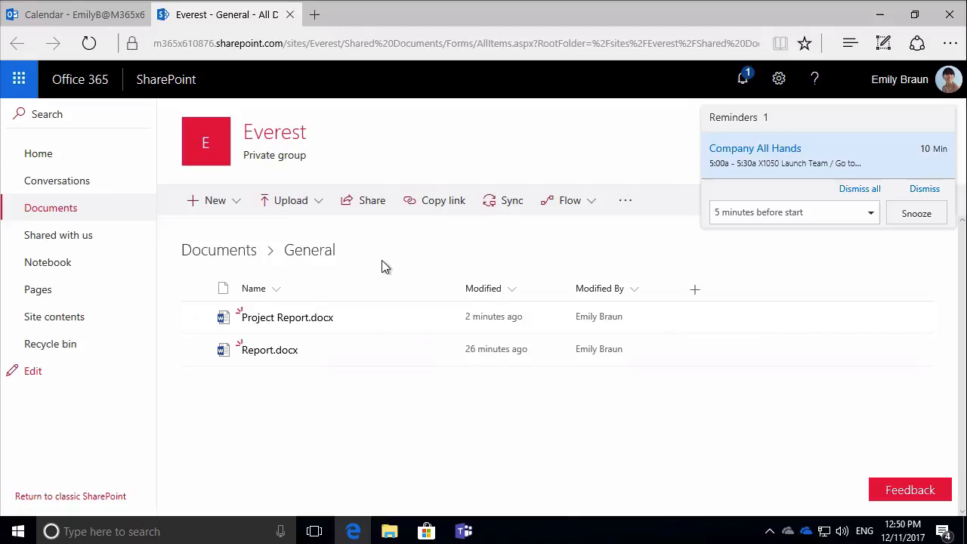
mouse_move(284, 426)
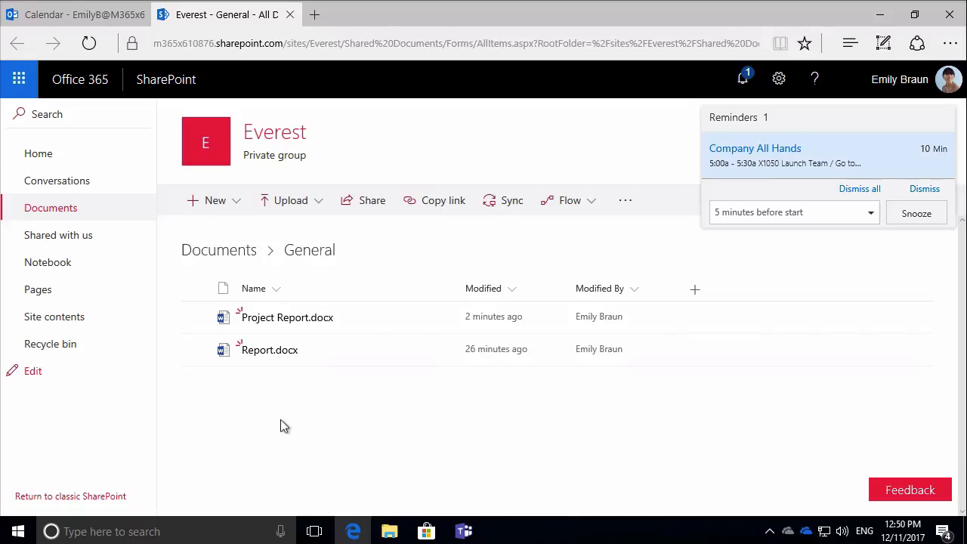
mouse_move(445, 278)
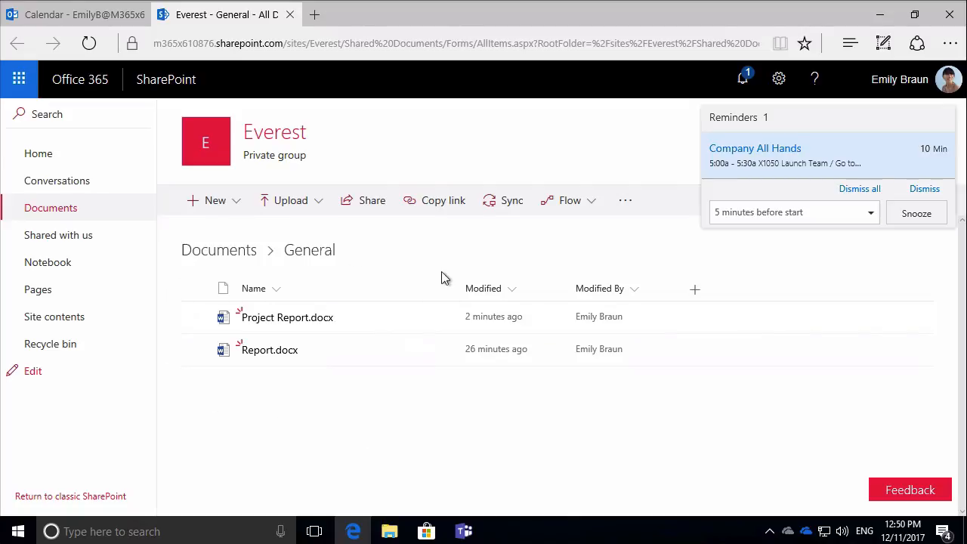
mouse_move(469, 124)
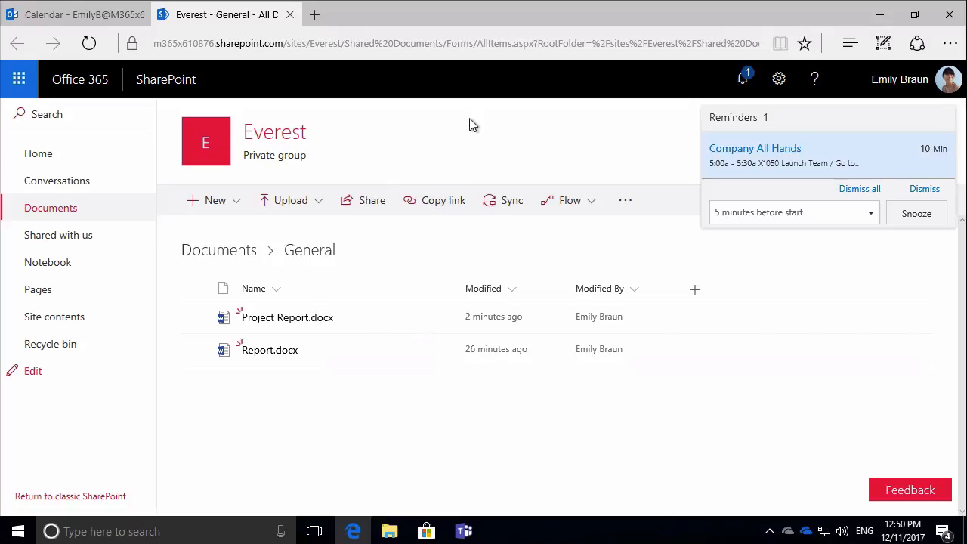
mouse_move(464, 532)
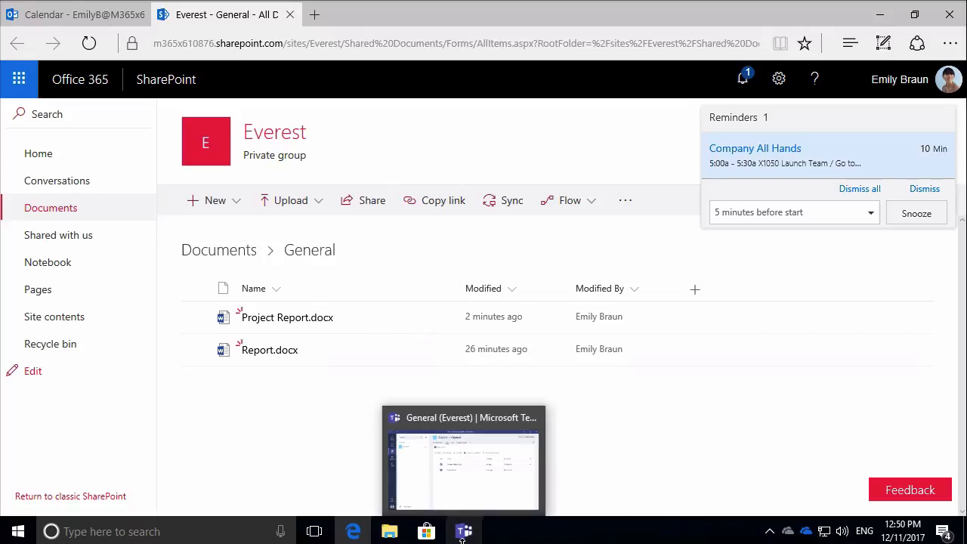
Switch back to the Teams window showing the General channel's files
click(464, 461)
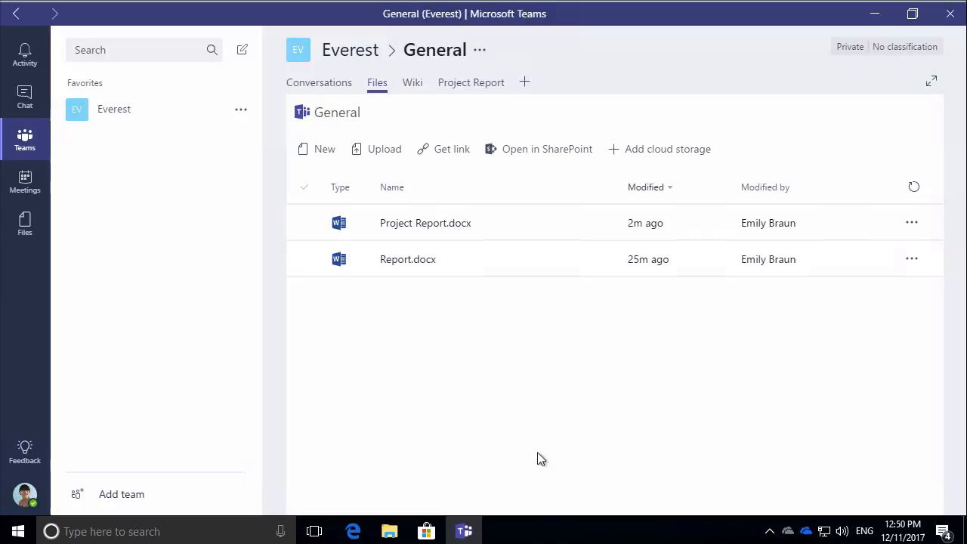
mouse_move(574, 382)
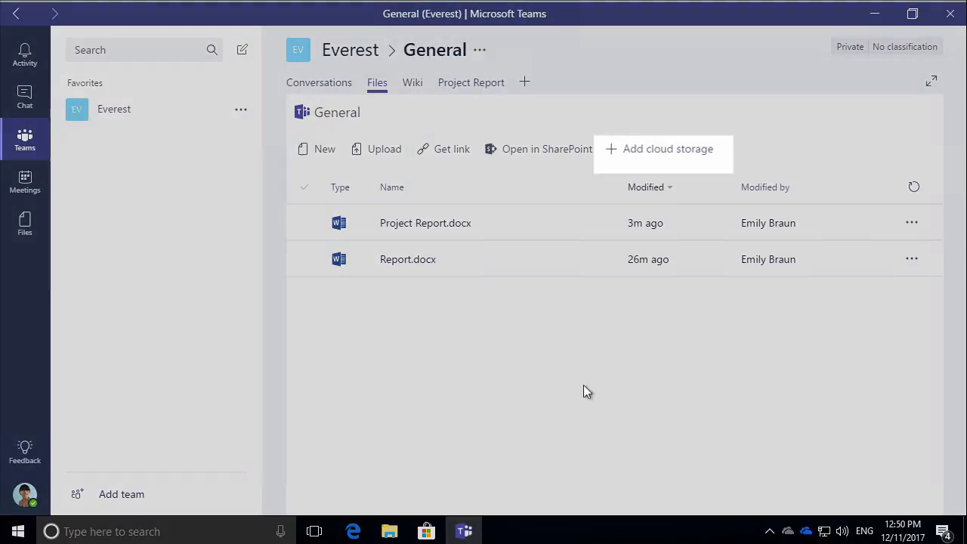
mouse_move(750, 97)
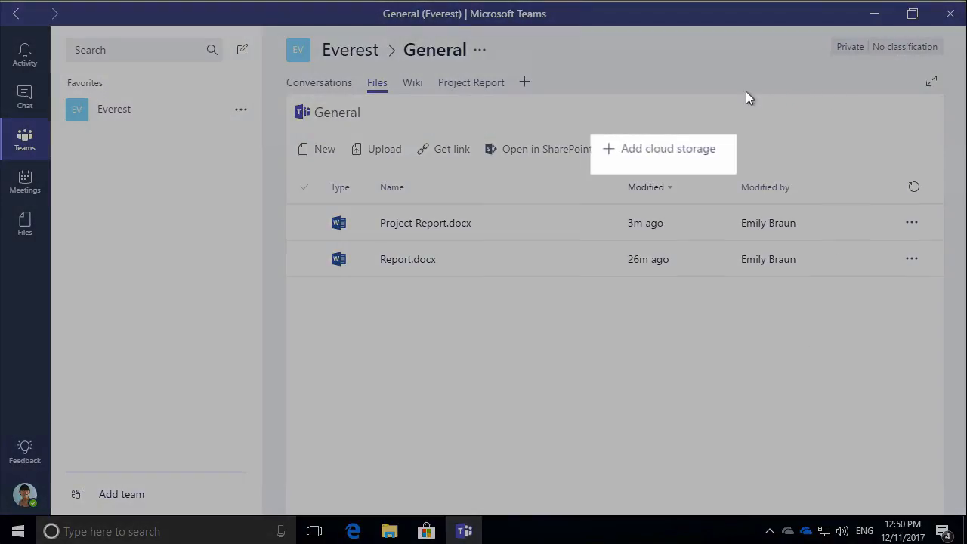
mouse_move(657, 150)
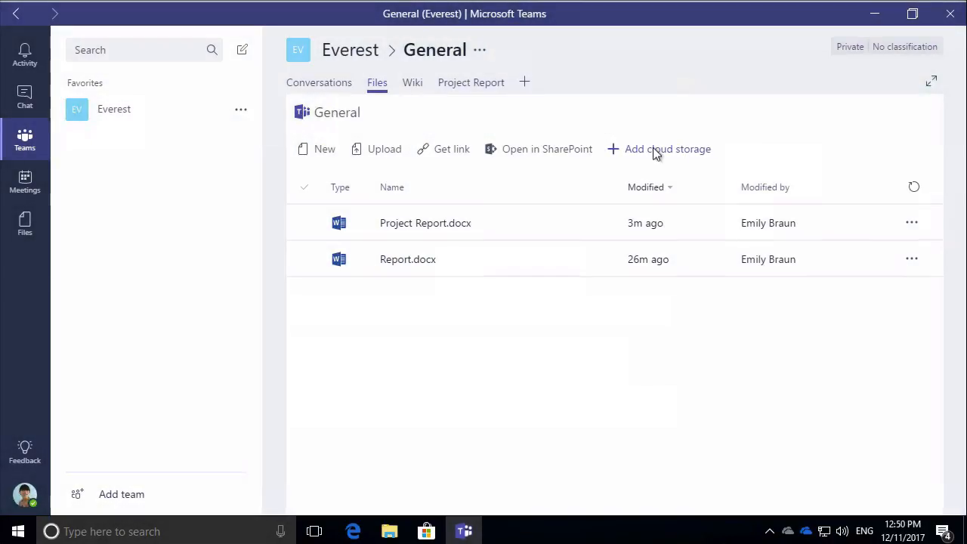
Bring up the Add cloud storage choices: SharePoint, Dropbox, Box, ShareFile, Google Drive
click(659, 149)
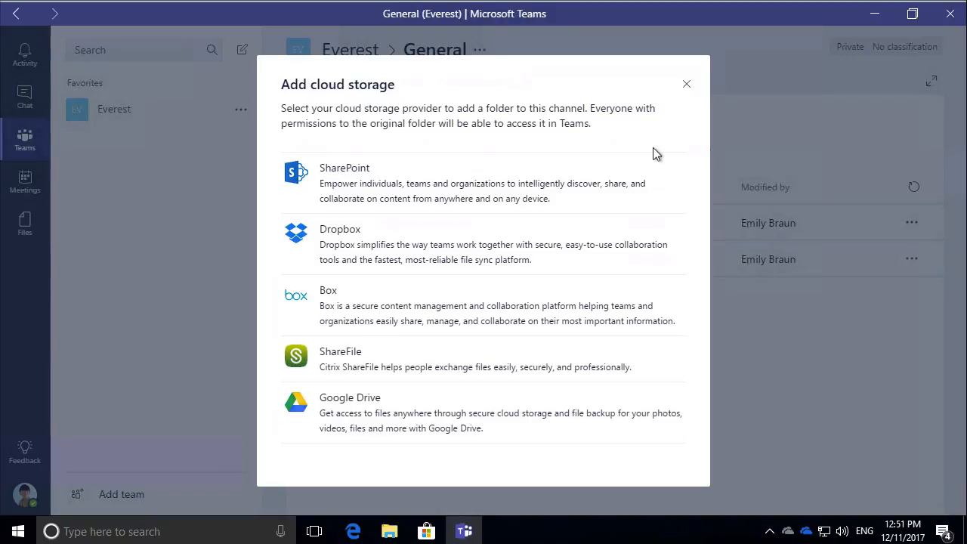
mouse_move(582, 127)
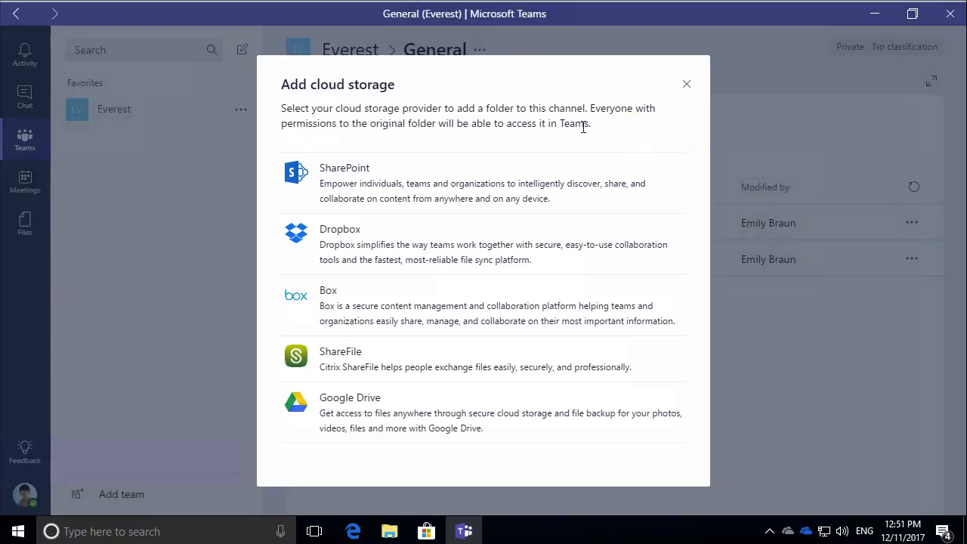